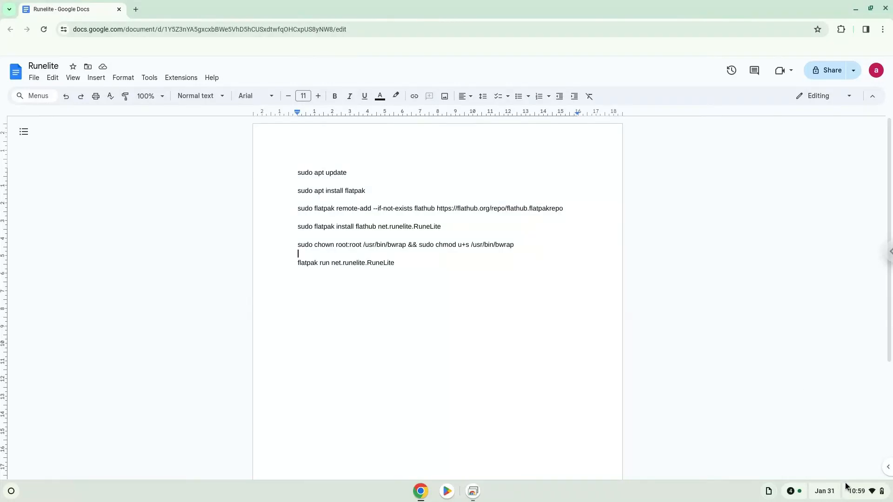
Bring up ChromeOS Settings from the system tray over the Docs command list.
left_click(856, 491)
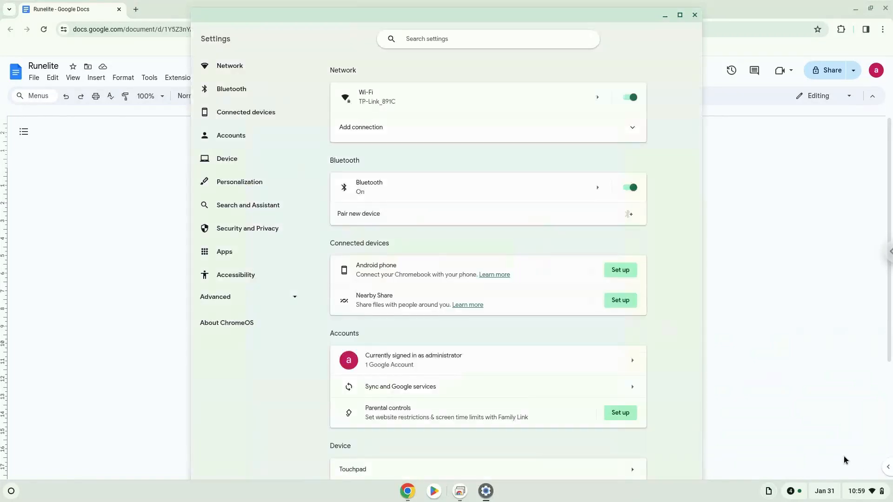
Turn on the Linux development environment under Developers with the recommended 10.0 GB disk size.
left_click(215, 296)
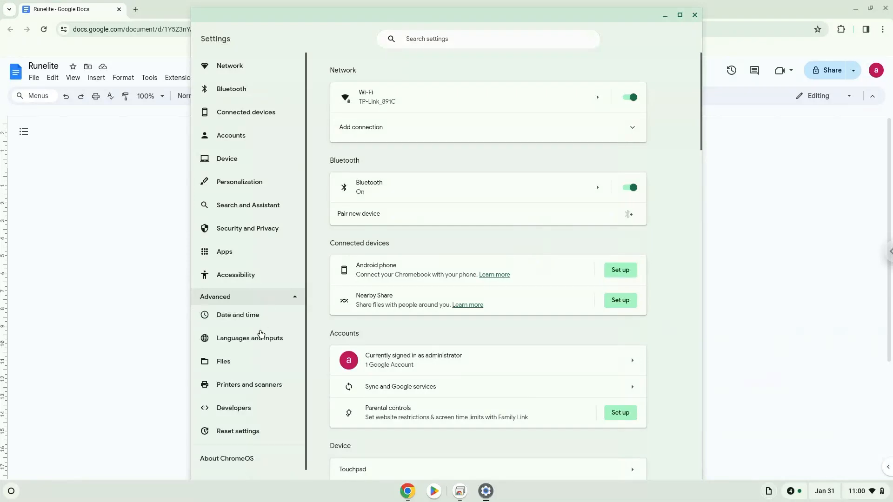
left_click(234, 407)
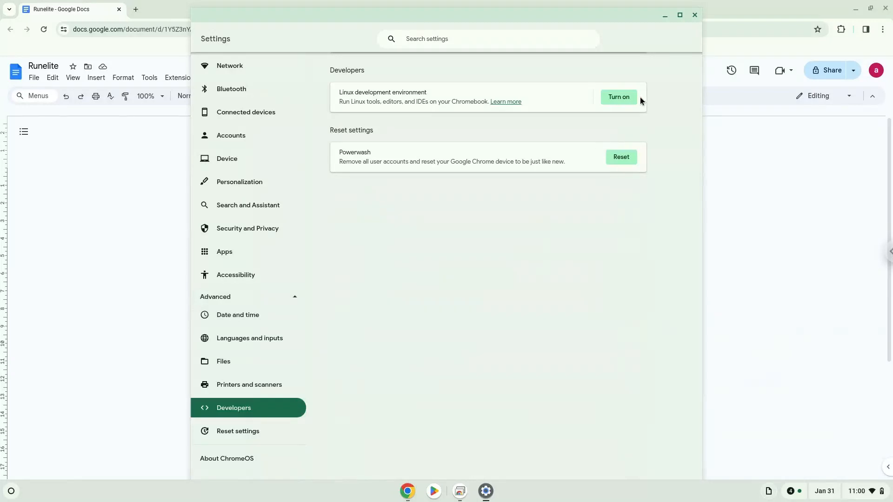
left_click(617, 96)
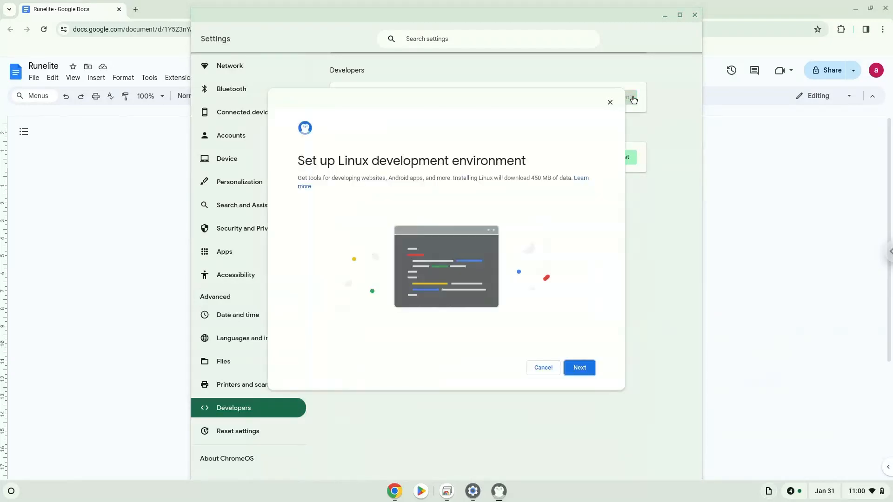
left_click(578, 367)
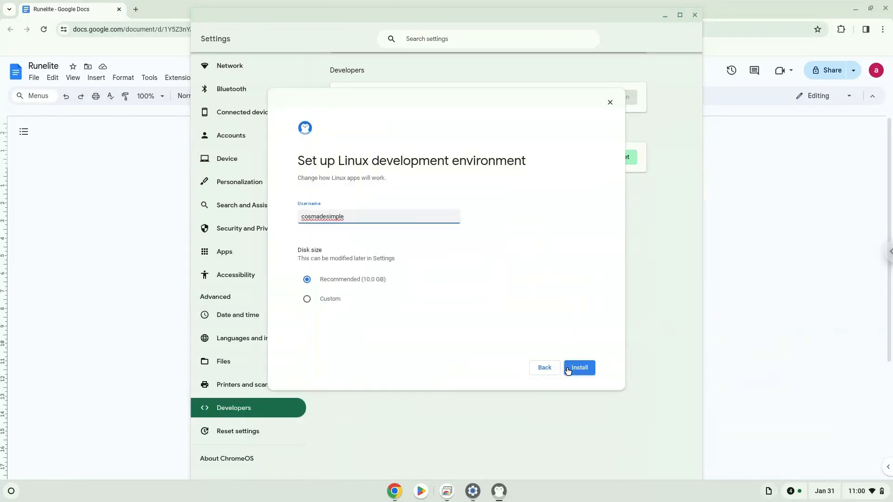
left_click(578, 367)
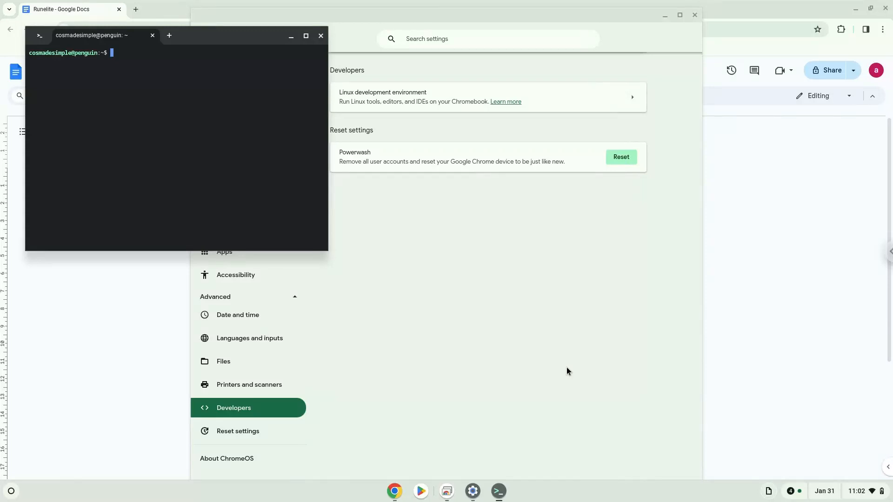
mouse_move(327, 63)
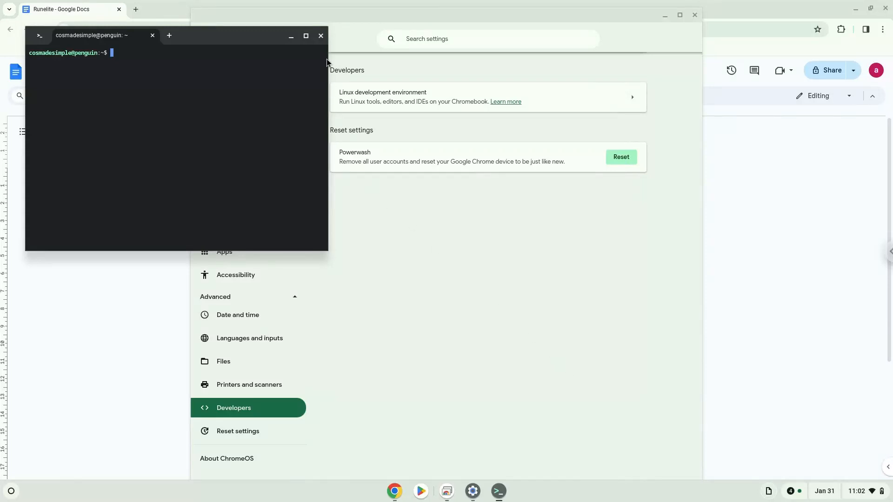
Close the Linux terminal window that appeared after installation.
left_click(320, 36)
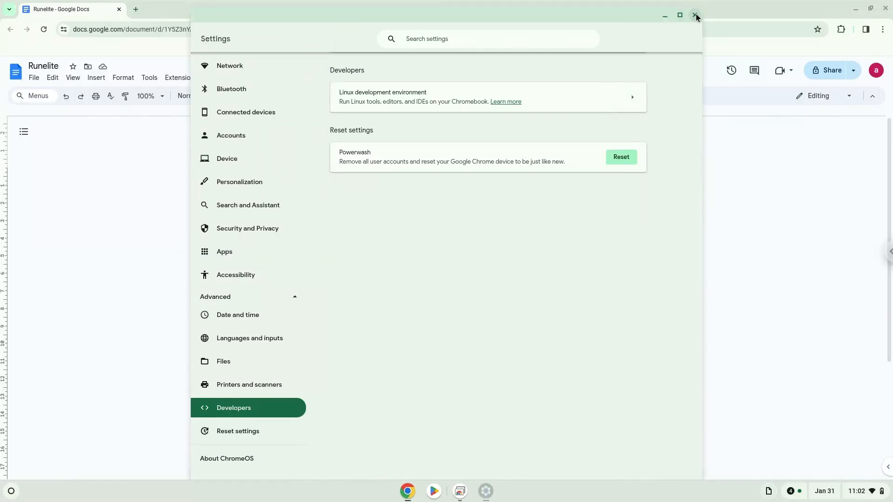
Close Settings and start the Terminal app from the Launcher.
left_click(695, 15)
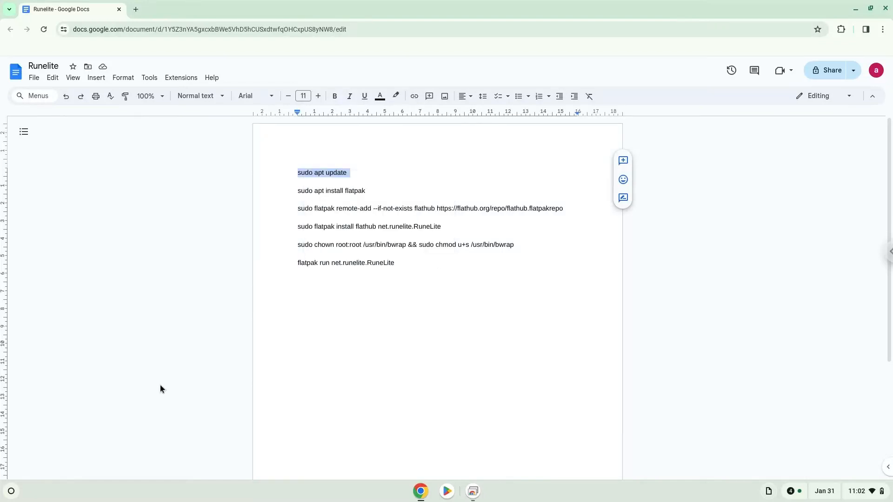
left_click(10, 491)
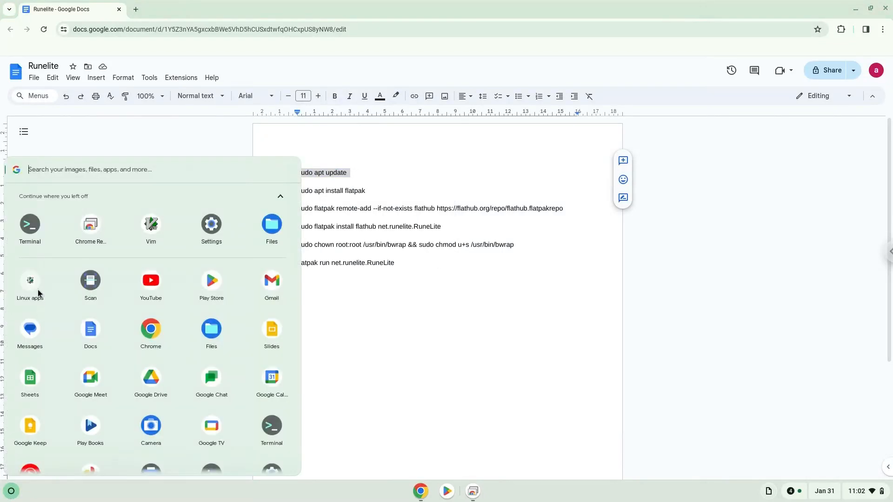
left_click(30, 226)
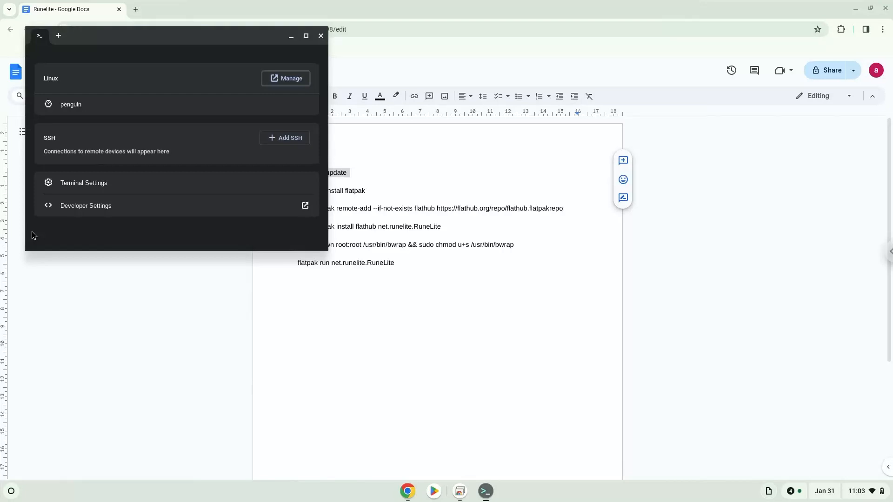
mouse_move(207, 36)
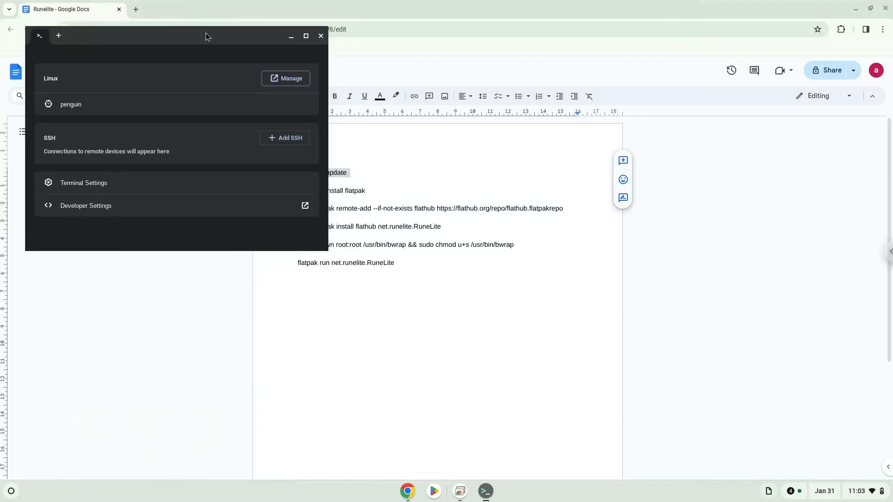
Enter the penguin container and run 'sudo apt install flatpak' after the update.
left_click(71, 104)
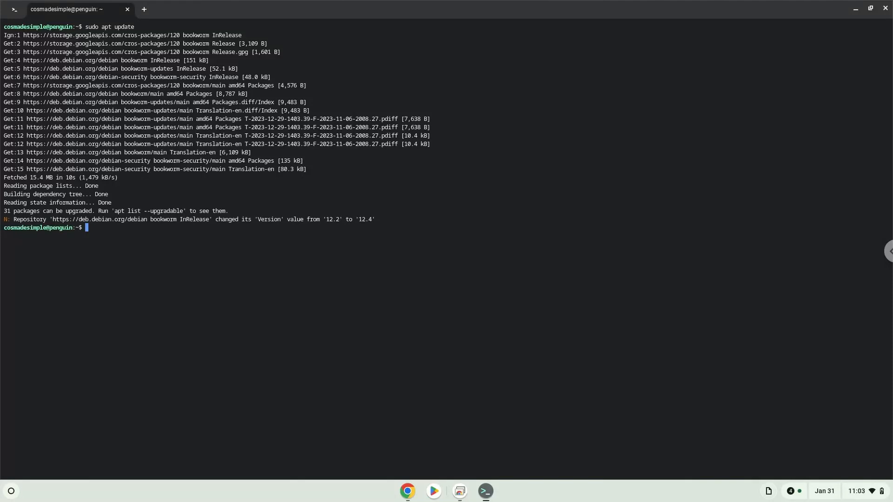
mouse_move(406, 491)
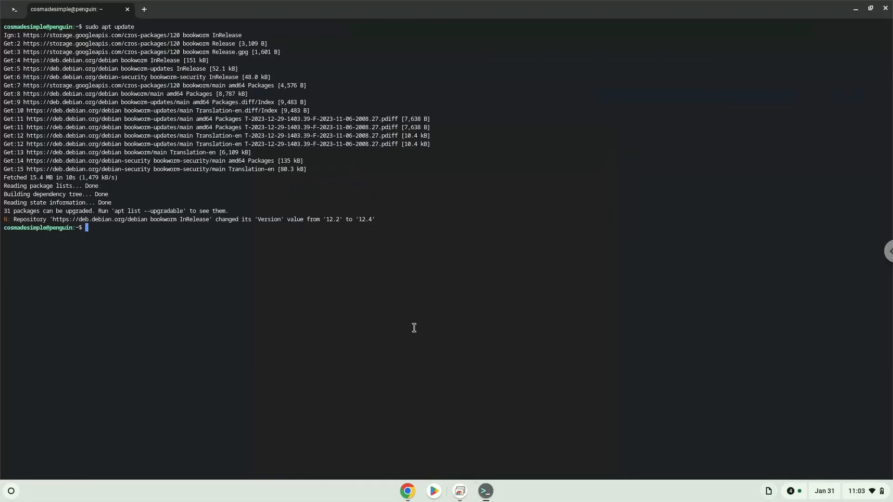
type("sudo apt install flatpak")
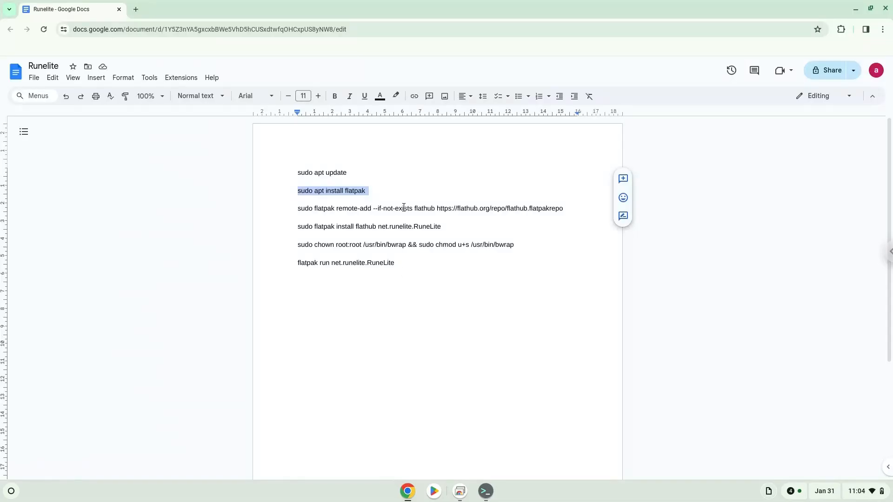
Copy the Flathub remote and RuneLite install commands from the Docs setup list.
right_click(403, 208)
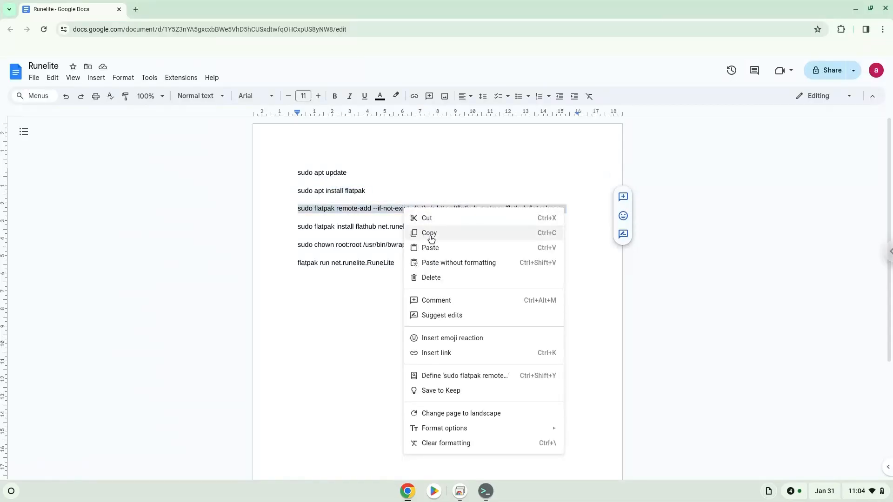
left_click(484, 491)
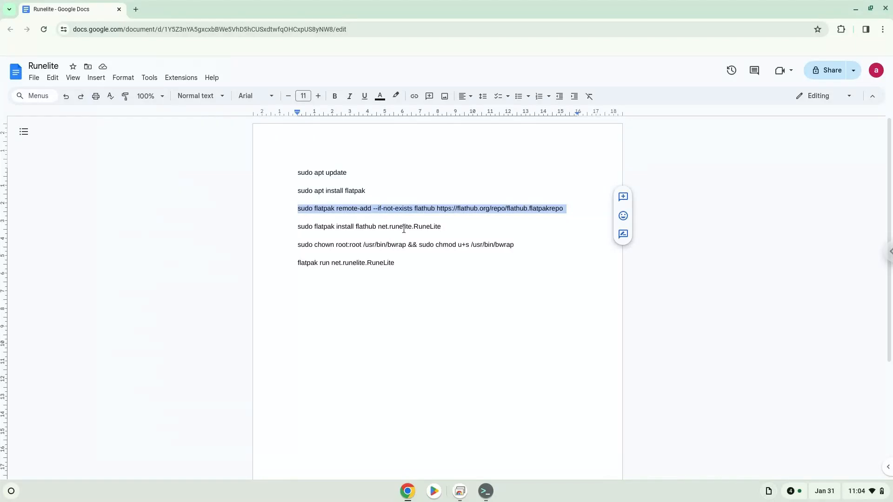
right_click(369, 226)
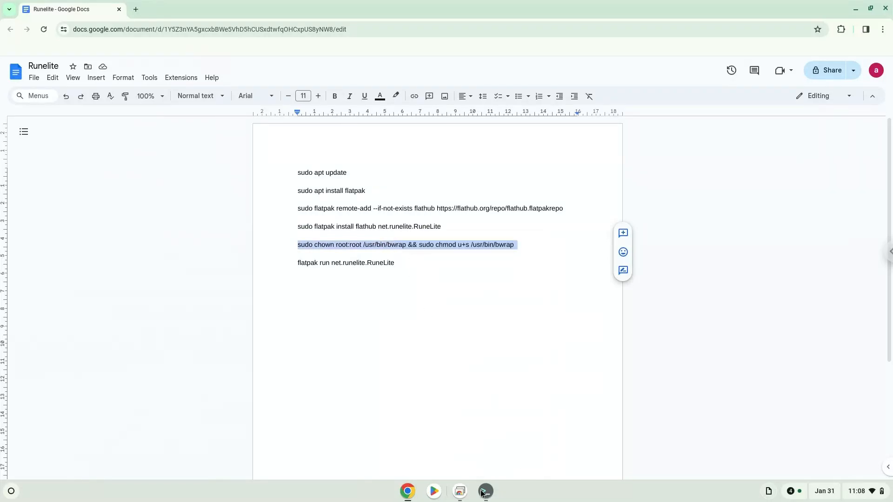
Run the bwrap permission fix and 'flatpak run net.runelite.RuneLite' in the terminal.
left_click(484, 491)
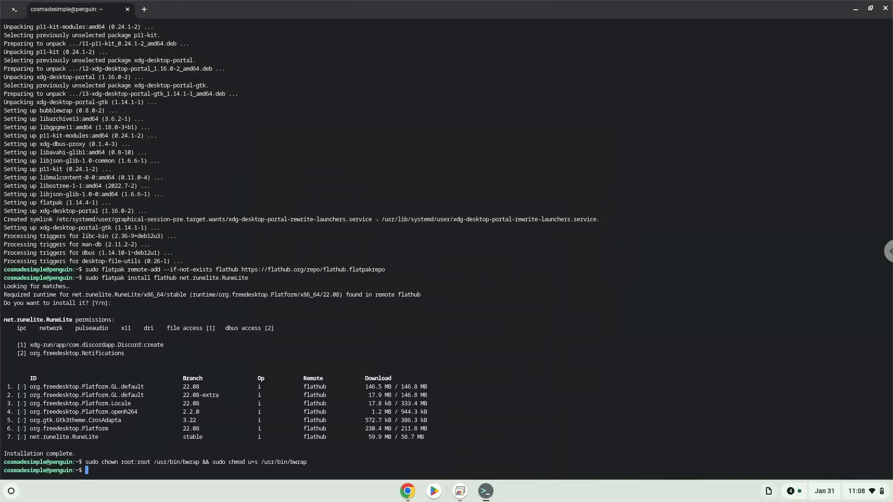
mouse_move(420, 407)
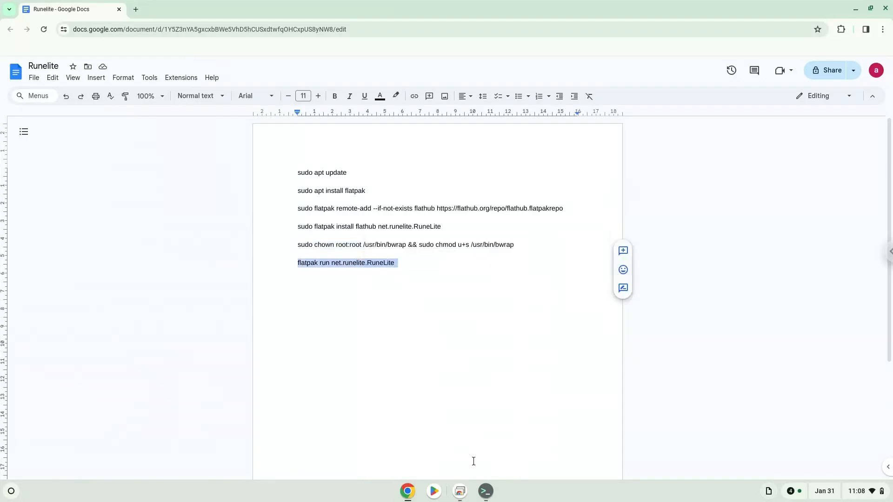
left_click(484, 491)
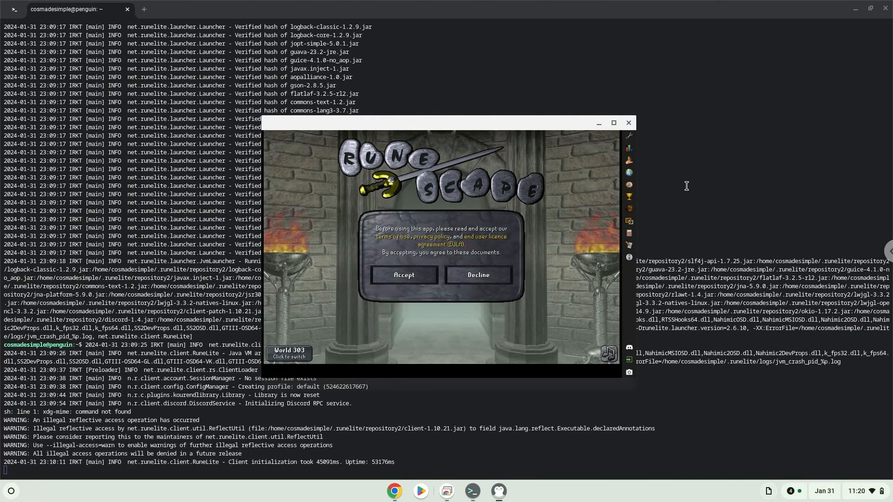
Accept the RuneScape terms and licence agreement, then close the RuneLite window.
left_click(403, 275)
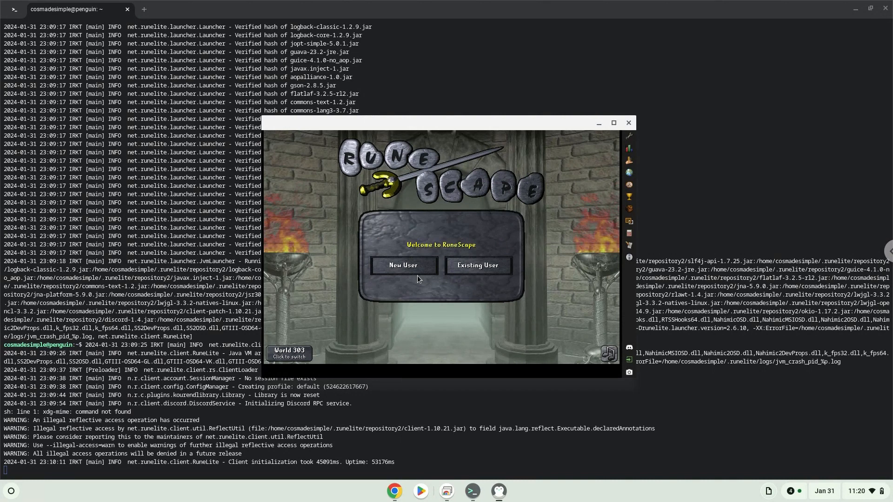
mouse_move(622, 144)
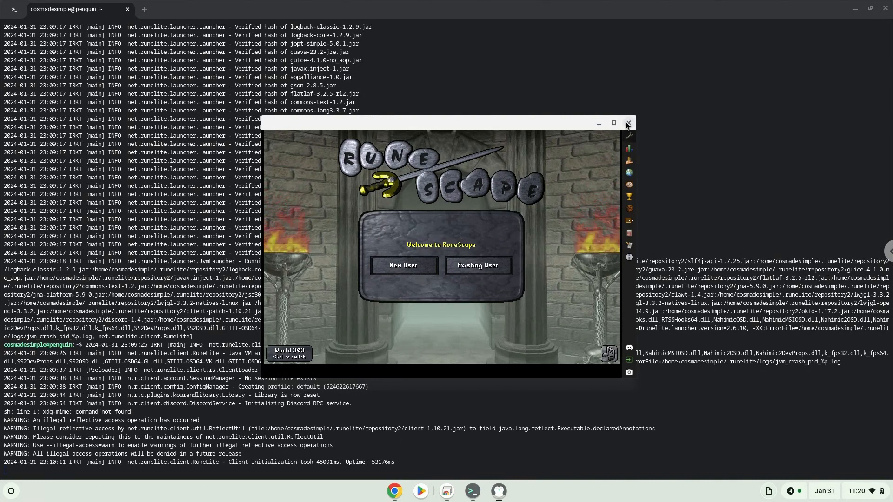
left_click(626, 122)
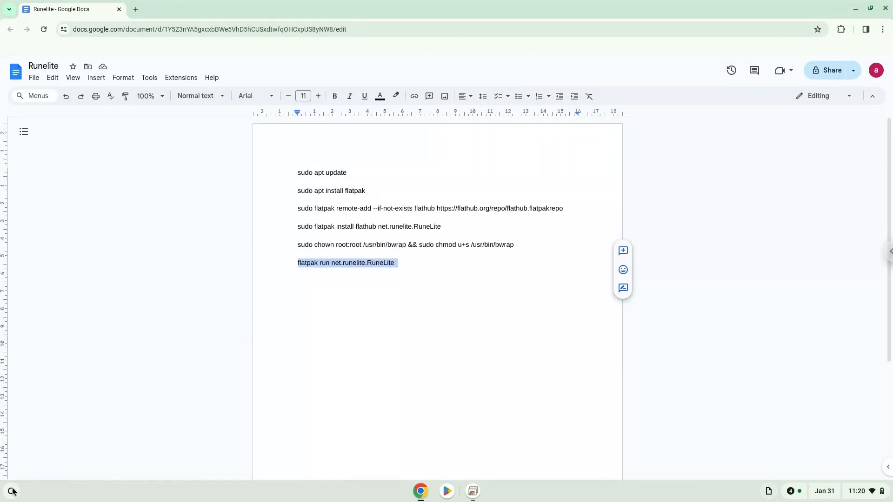
Relaunch RuneLite from the Launcher's Linux apps so it downloads the OSRS client.
left_click(11, 491)
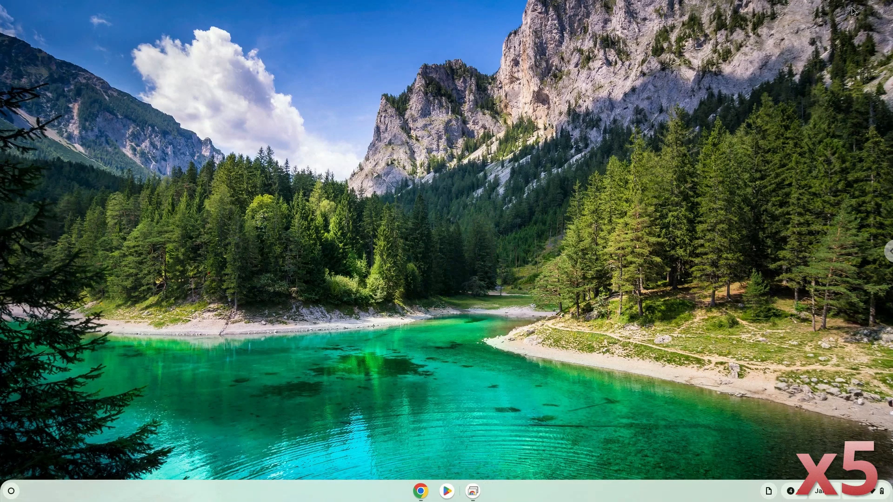
left_click(485, 491)
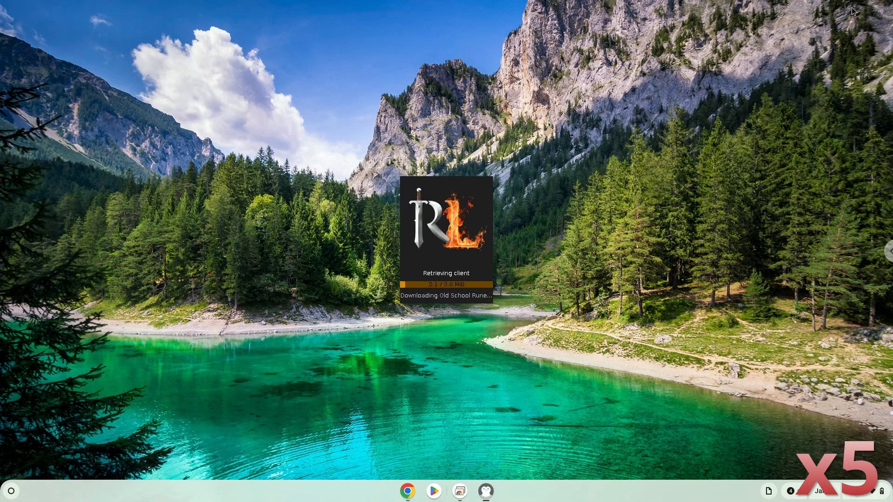